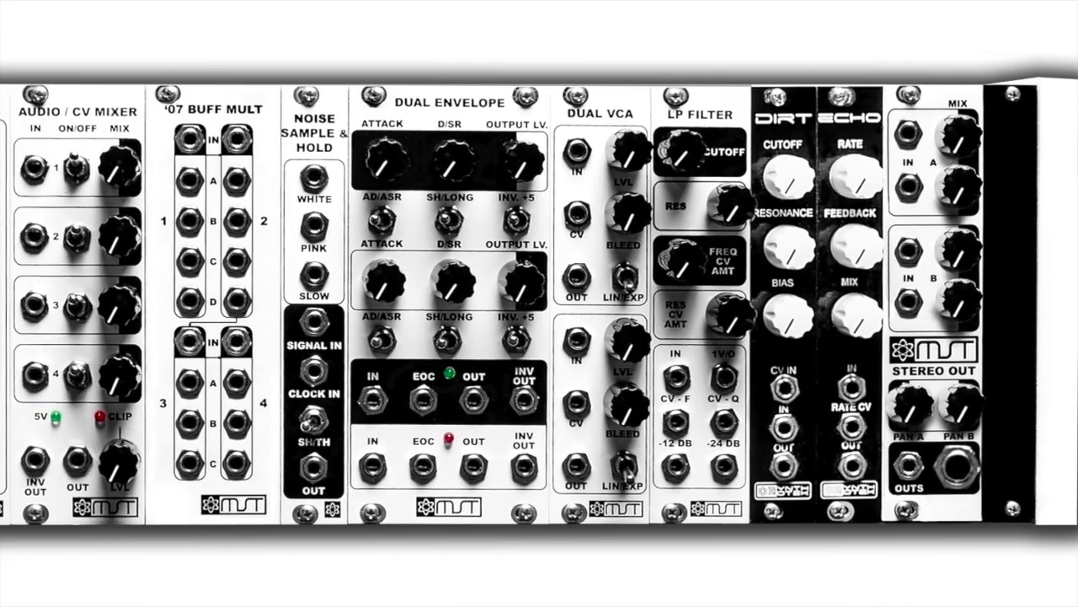
{"action": "scroll", "scroll_direction": "left", "scroll_amount": 3}
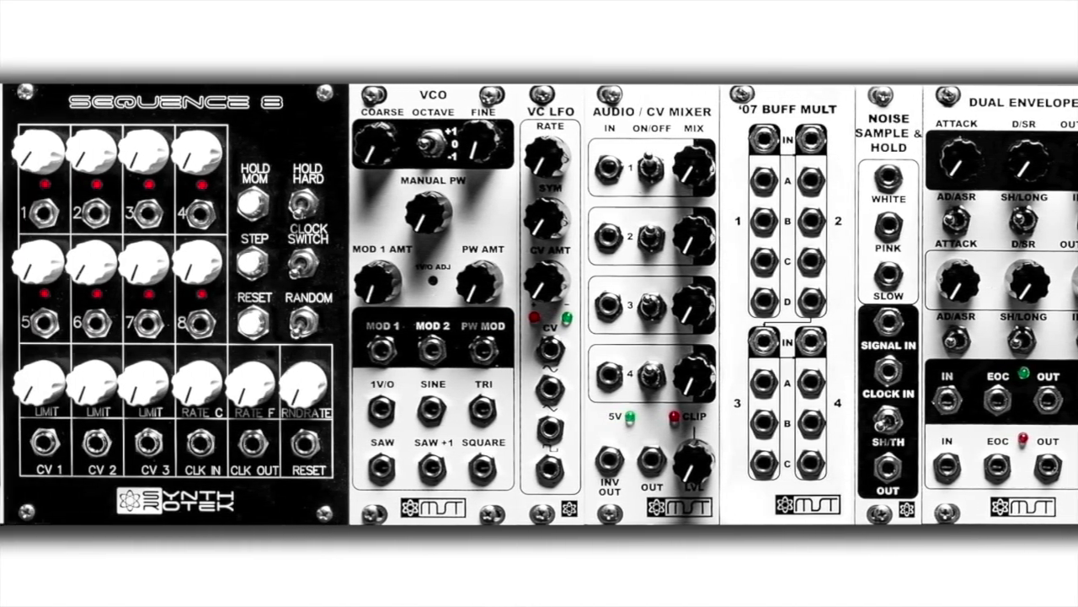
{"action": "scroll", "scroll_direction": "left", "scroll_amount": 3}
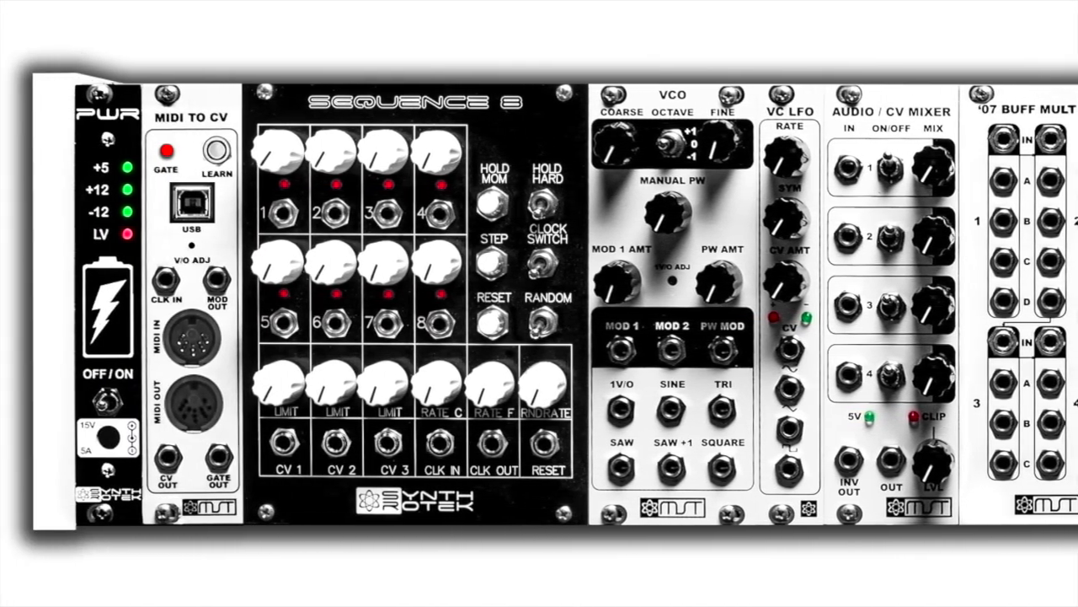